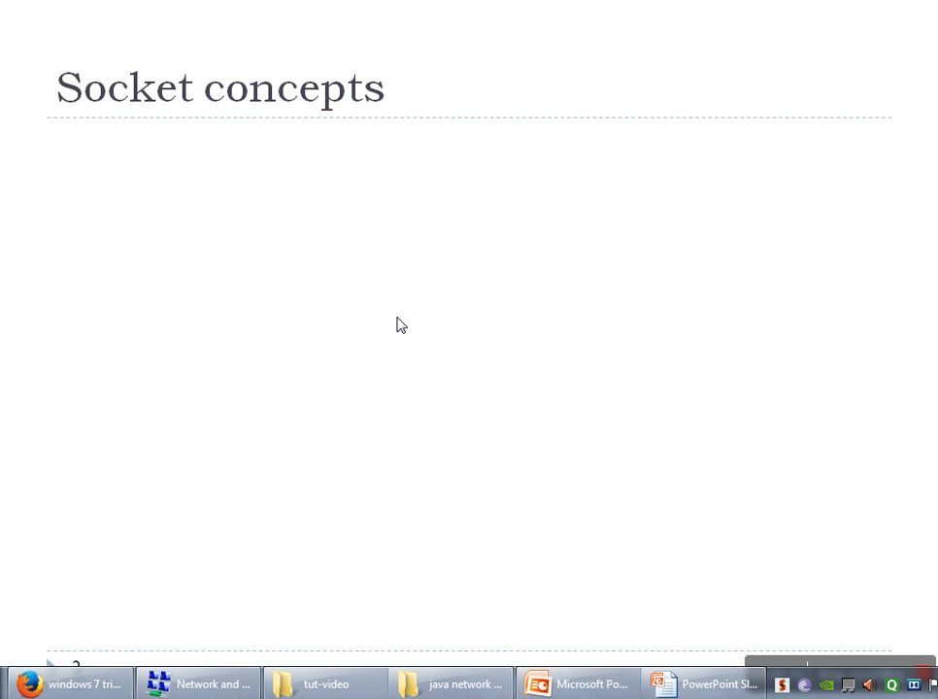
mouse_move(396, 327)
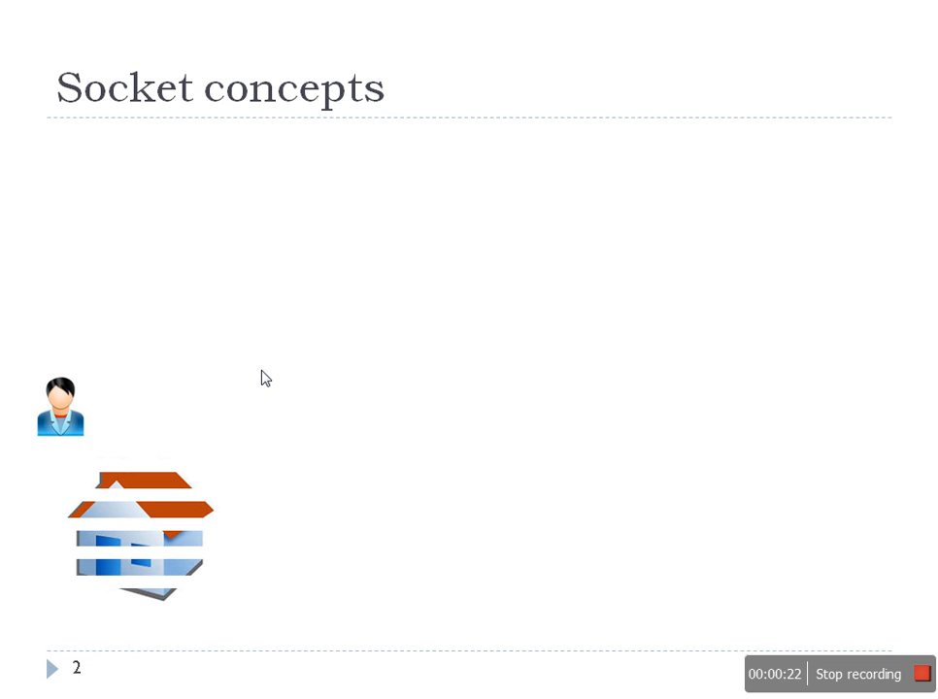
Advance the slideshow to reveal people A, B and C above the house.
key("Right")
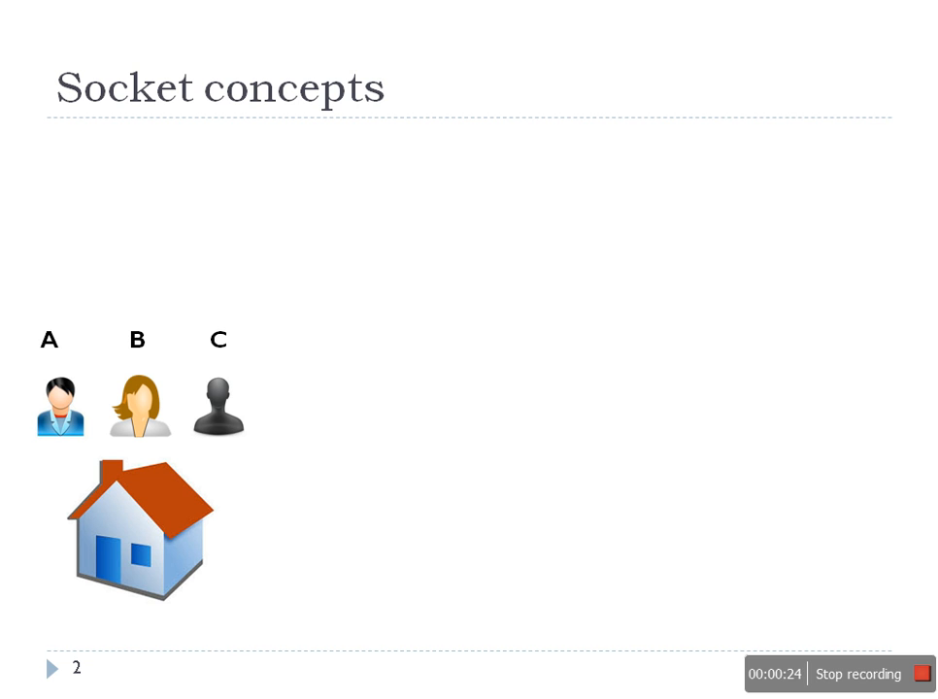